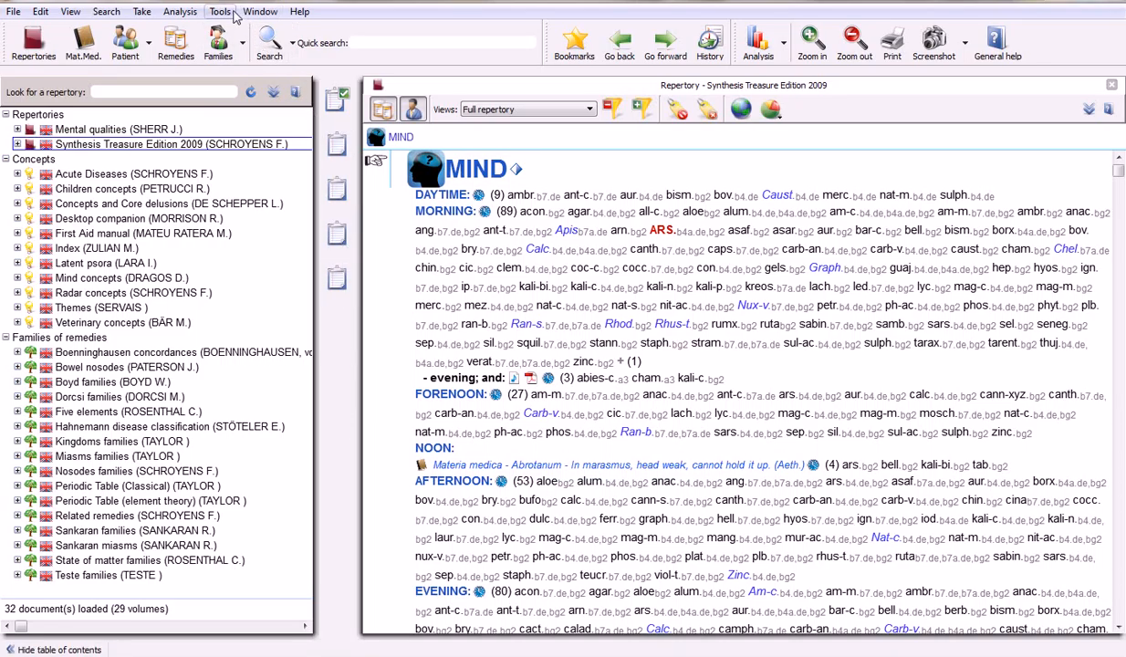
- Open Tools > Options to show the General options on the System tab
{"action": "left_click", "coordinate": [220, 11]}
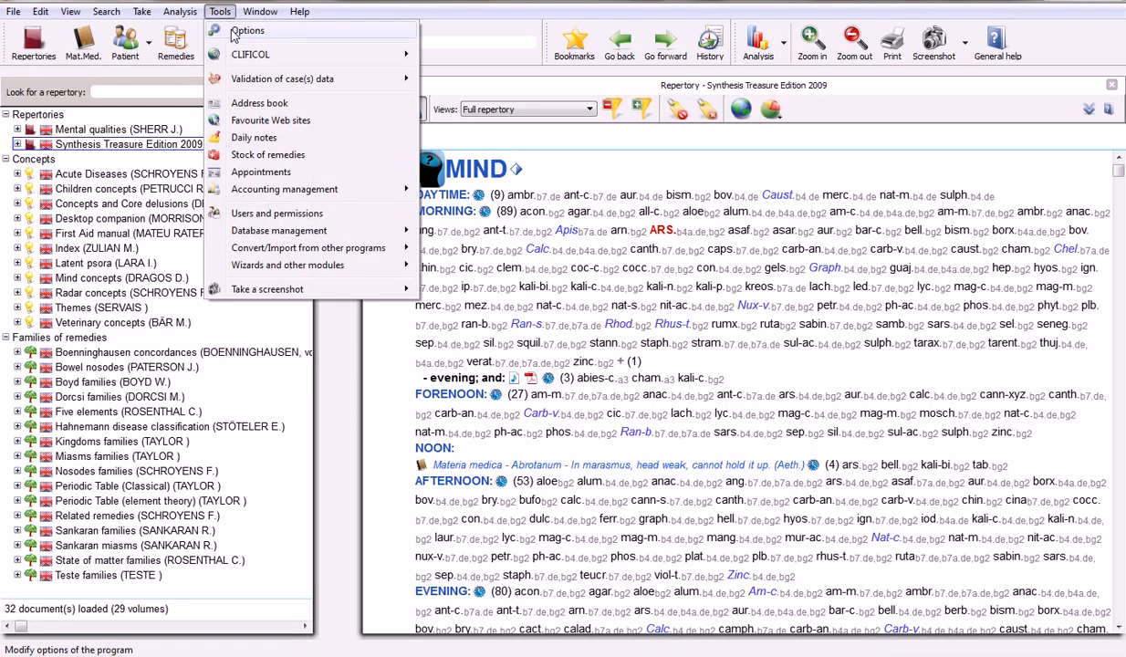
{"action": "left_click", "coordinate": [247, 30]}
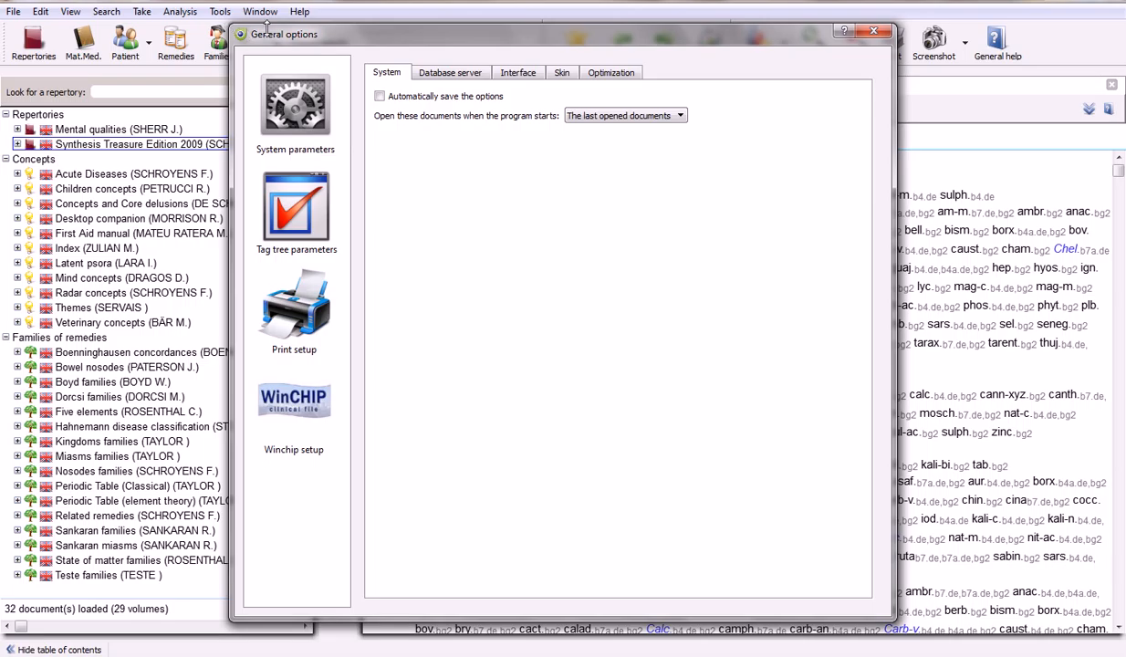
{"action": "mouse_move", "coordinate": [354, 50]}
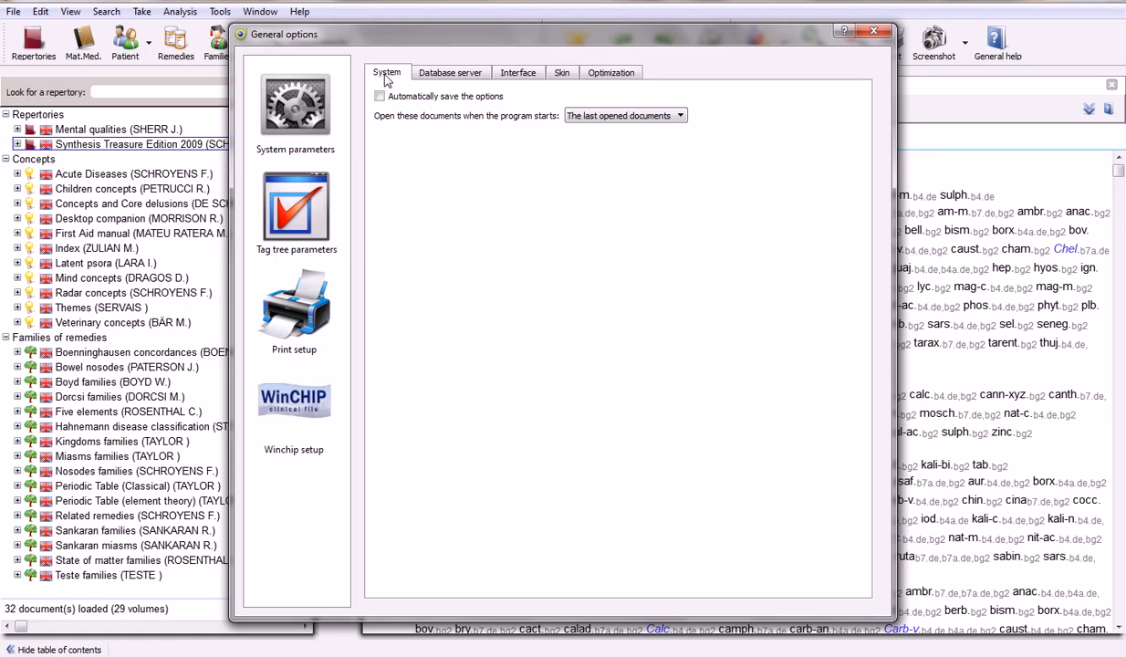
{"action": "mouse_move", "coordinate": [385, 87]}
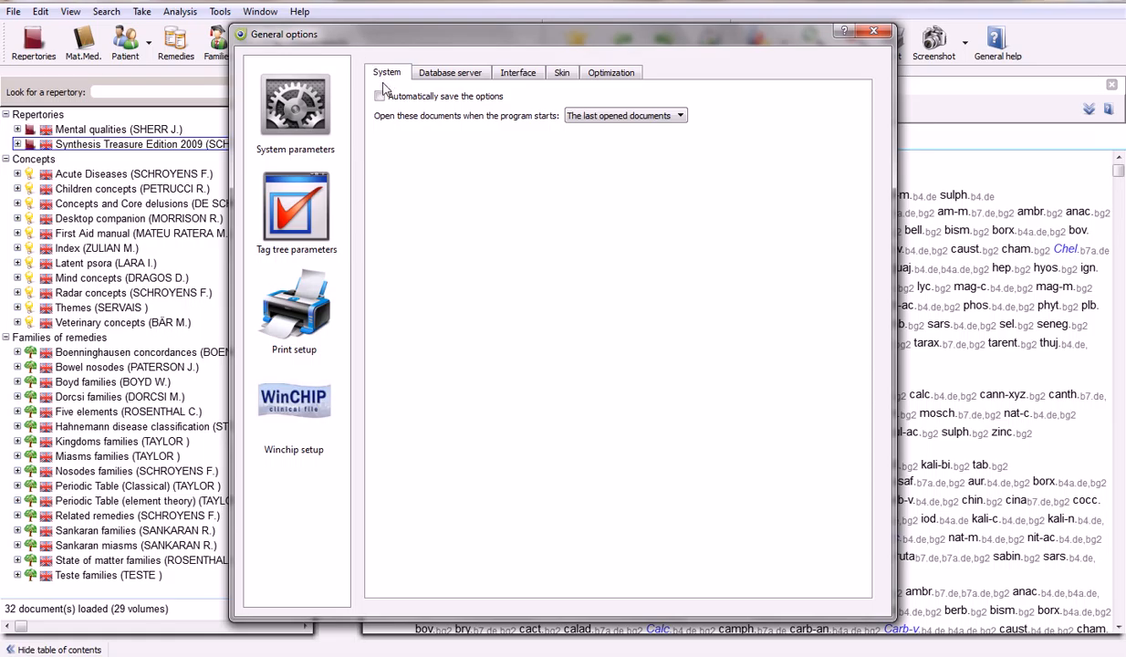
- Check 'Automatically save the options' and keep 'The last opened documents' at startup
{"action": "left_click", "coordinate": [379, 96]}
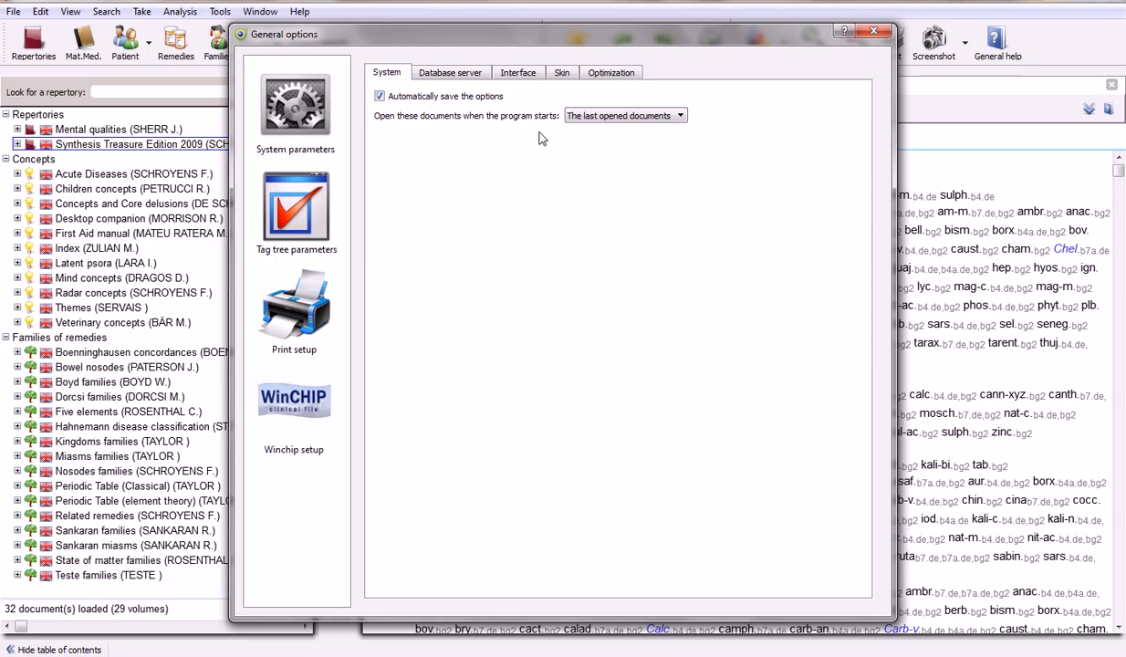
{"action": "left_click", "coordinate": [680, 116]}
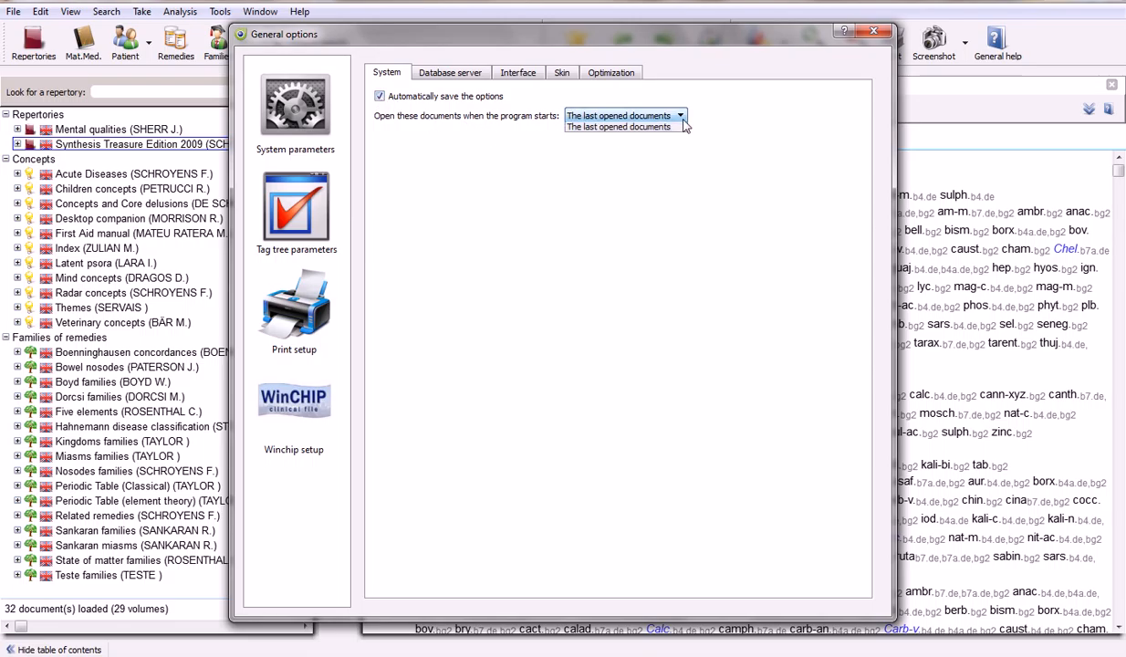
{"action": "left_click", "coordinate": [680, 115]}
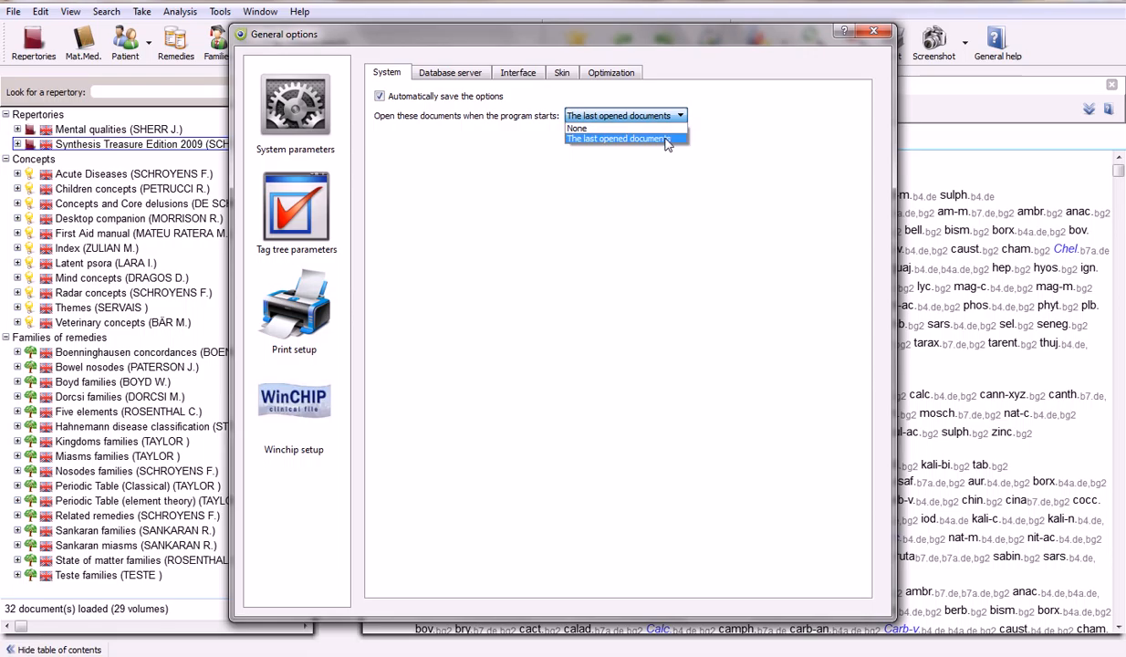
{"action": "left_click", "coordinate": [616, 138]}
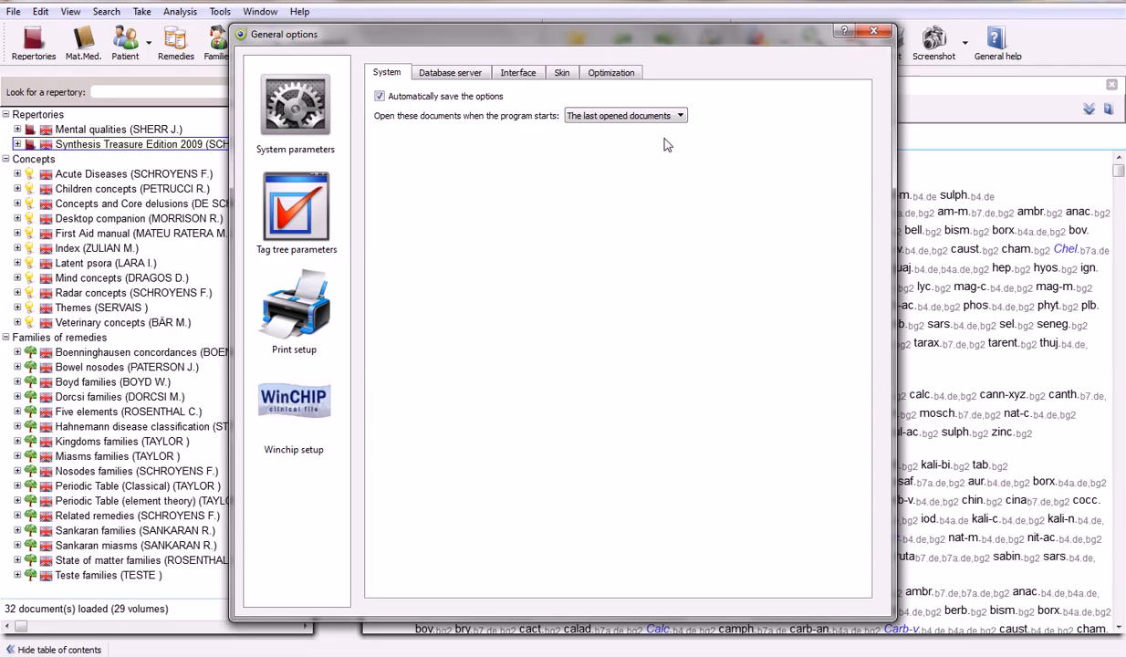
{"action": "mouse_move", "coordinate": [593, 177]}
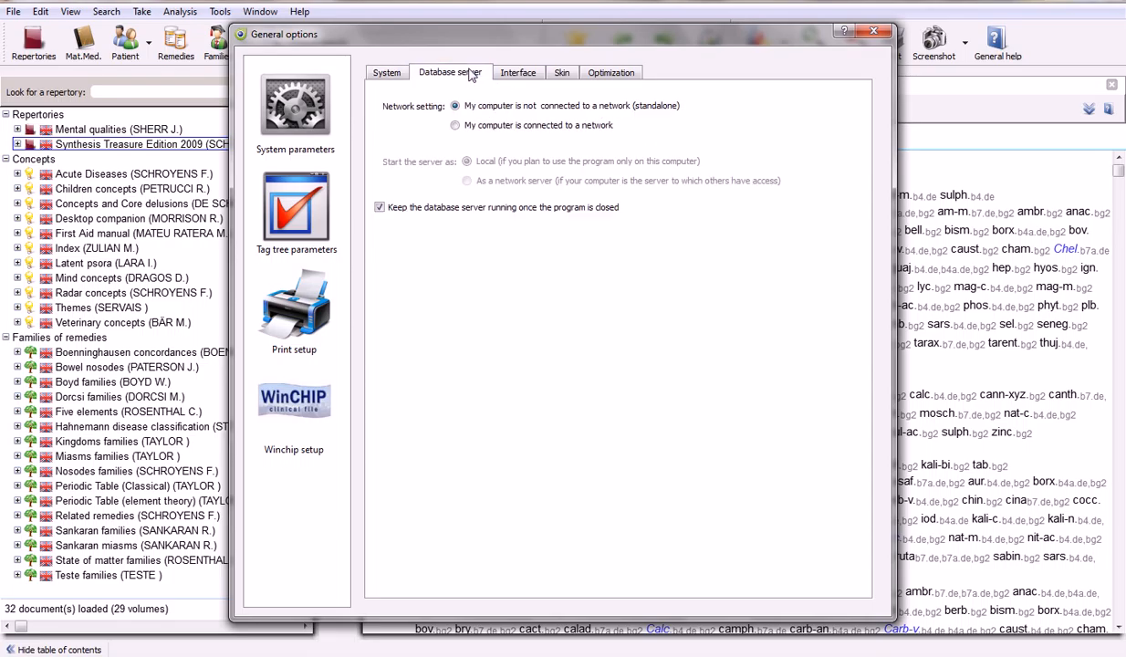
{"action": "mouse_move", "coordinate": [474, 100]}
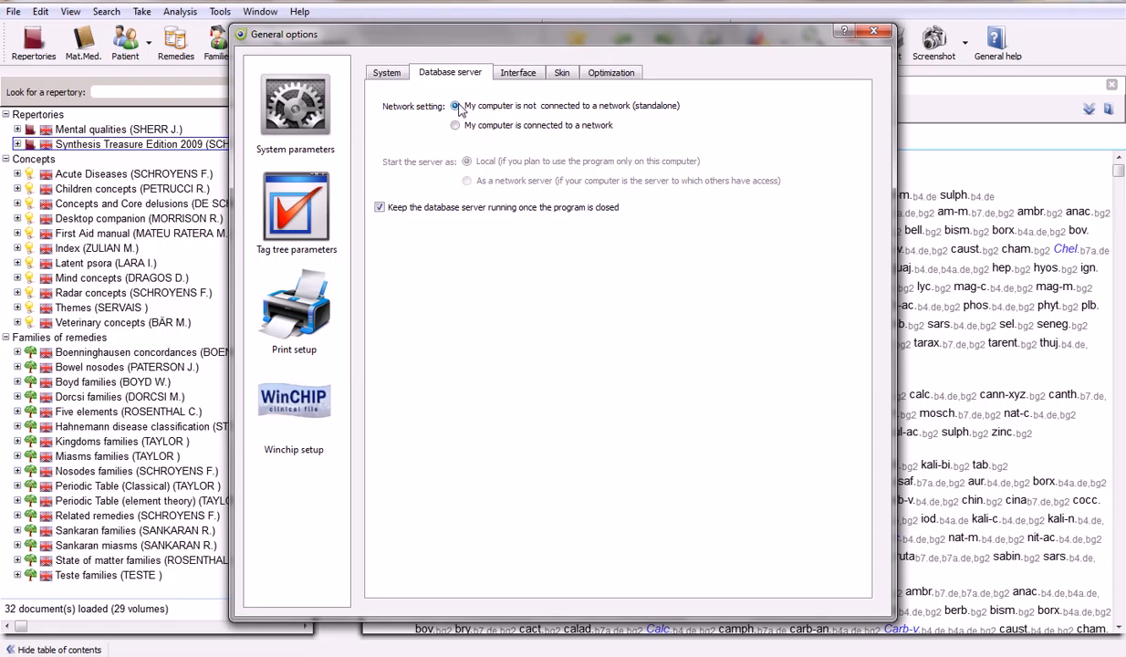
- Select 'My computer is not connected to a network (standalone)' as the database server setting
{"action": "left_click", "coordinate": [455, 125]}
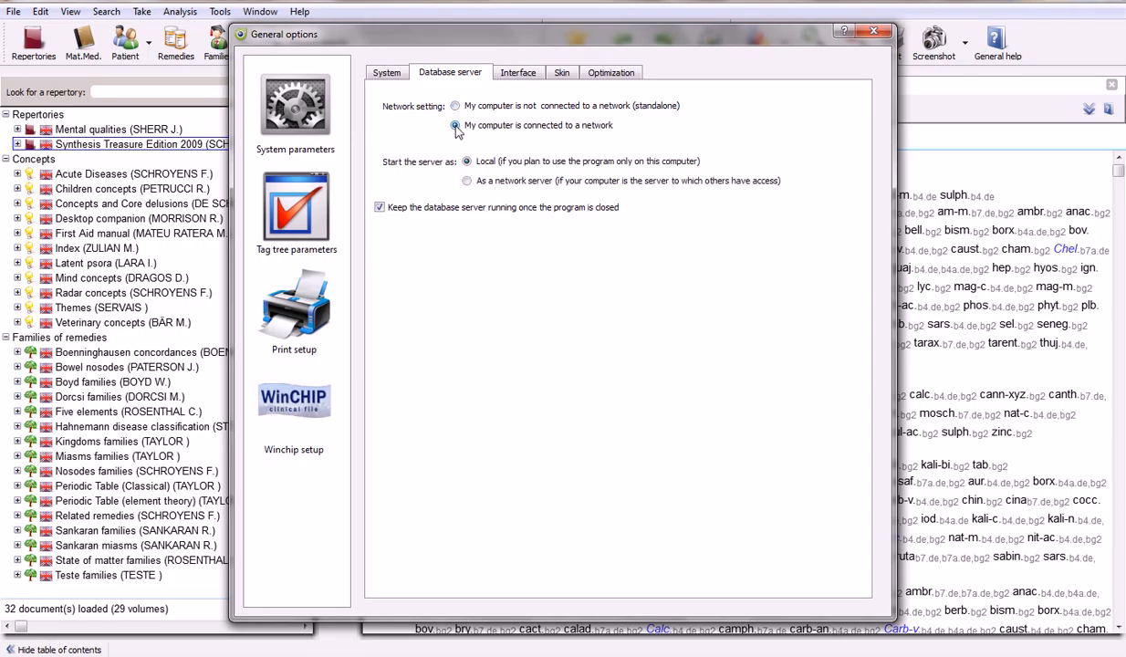
{"action": "mouse_move", "coordinate": [407, 147]}
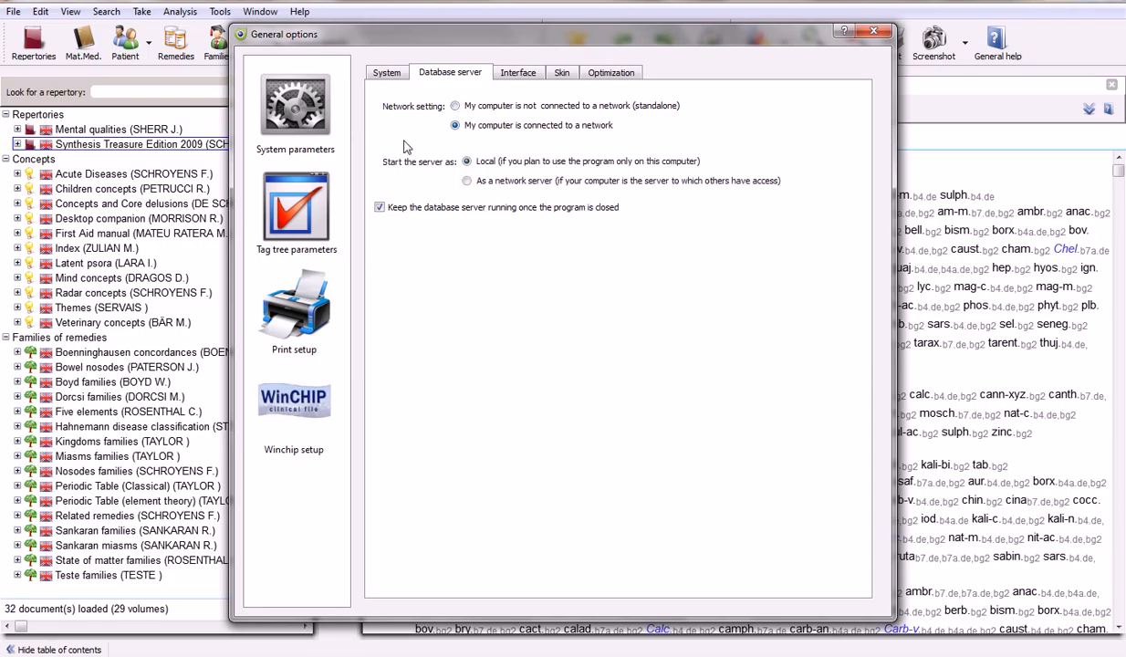
{"action": "left_click", "coordinate": [455, 105]}
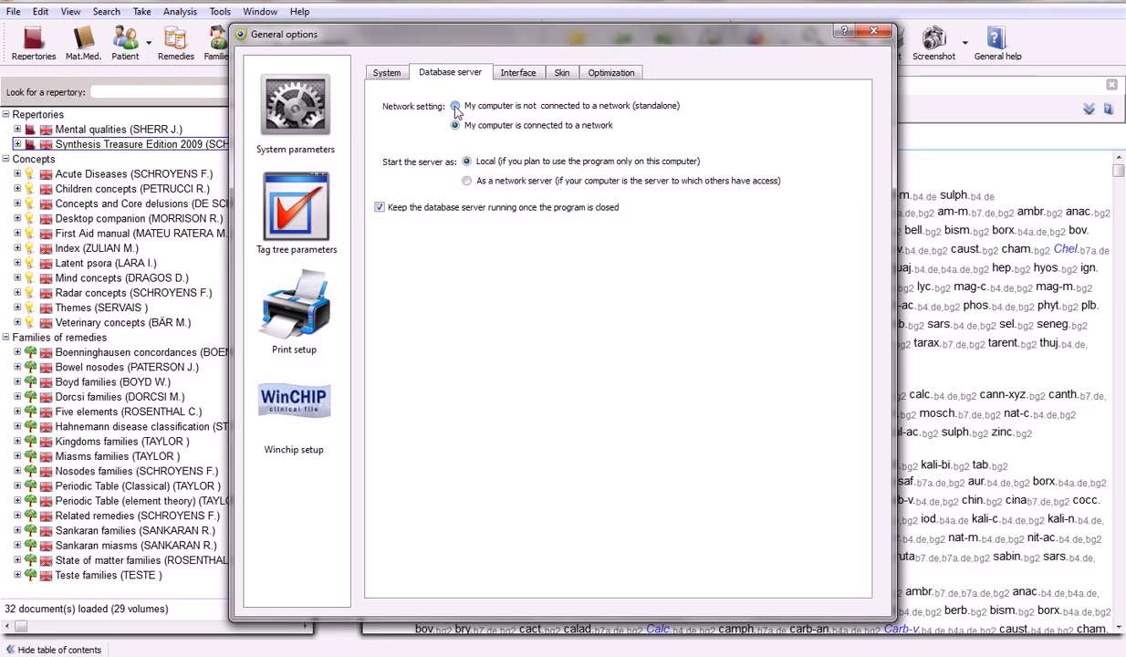
{"action": "left_click", "coordinate": [455, 105]}
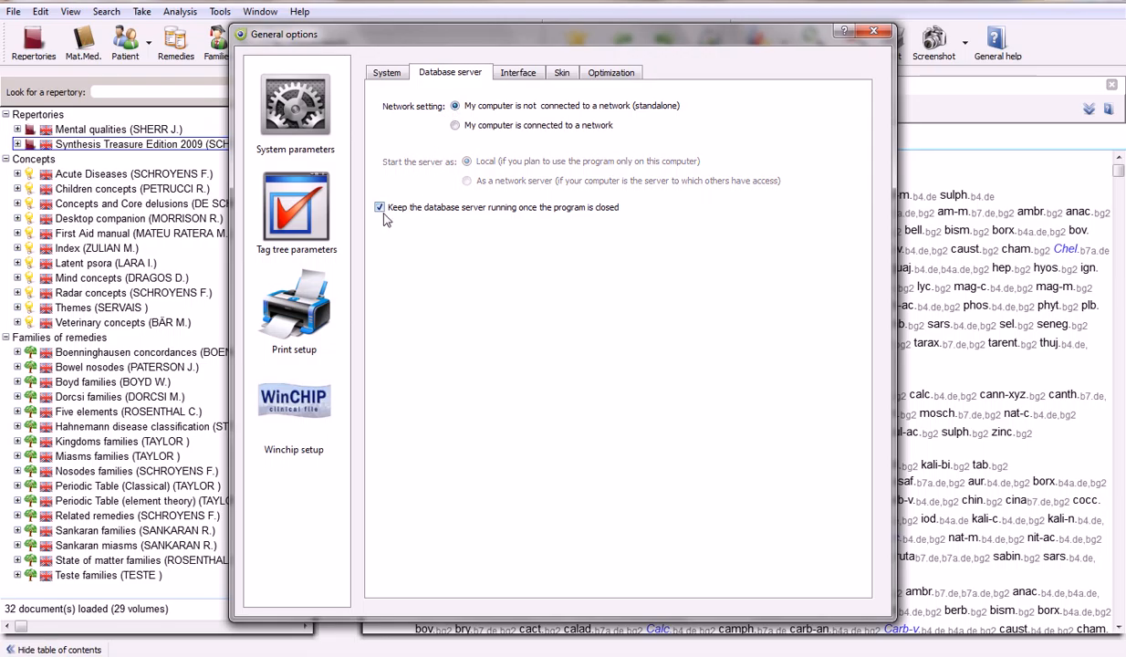
{"action": "left_click", "coordinate": [379, 207]}
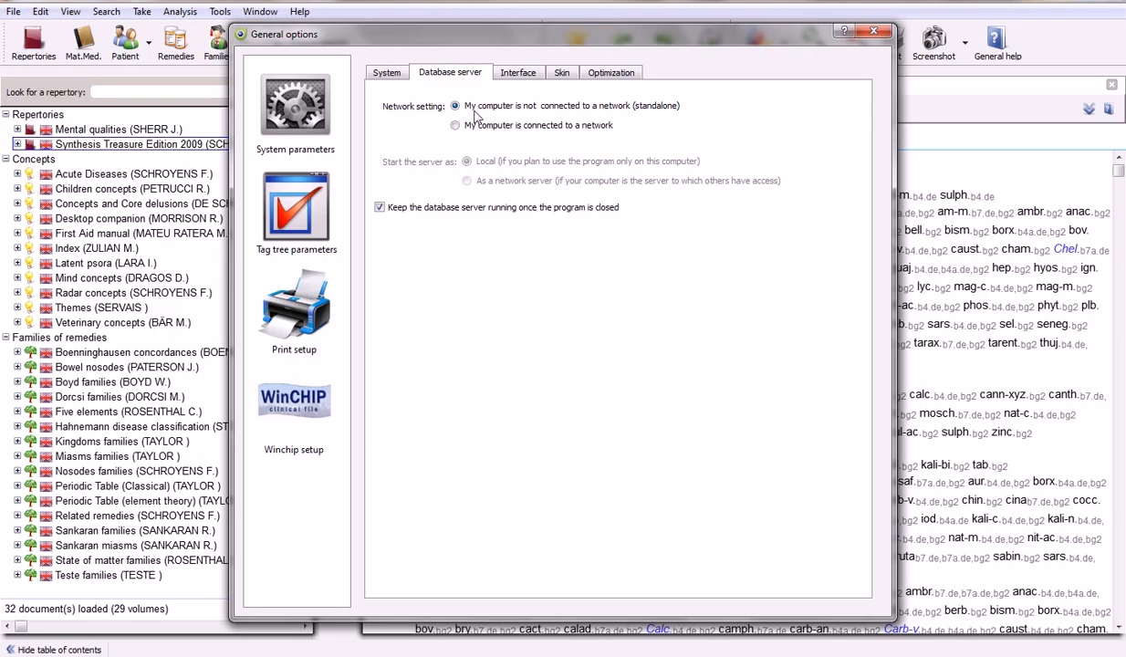
{"action": "left_click", "coordinate": [517, 72]}
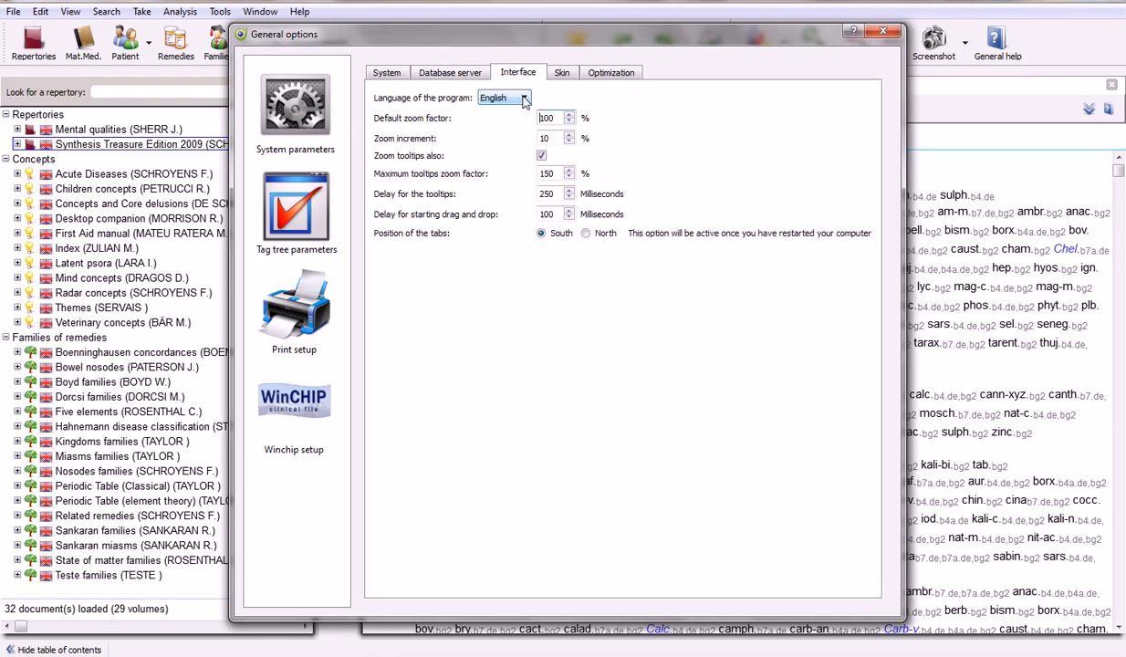
- Keep English as language and set the default zoom factor to 150
{"action": "left_click", "coordinate": [524, 98]}
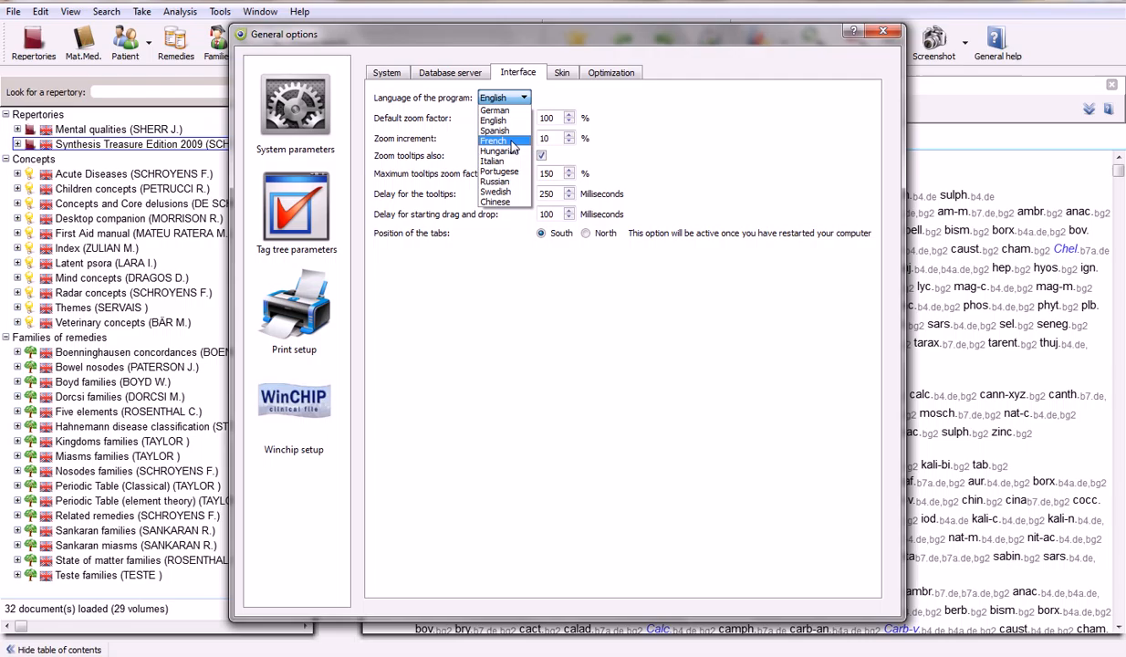
{"action": "mouse_move", "coordinate": [515, 180]}
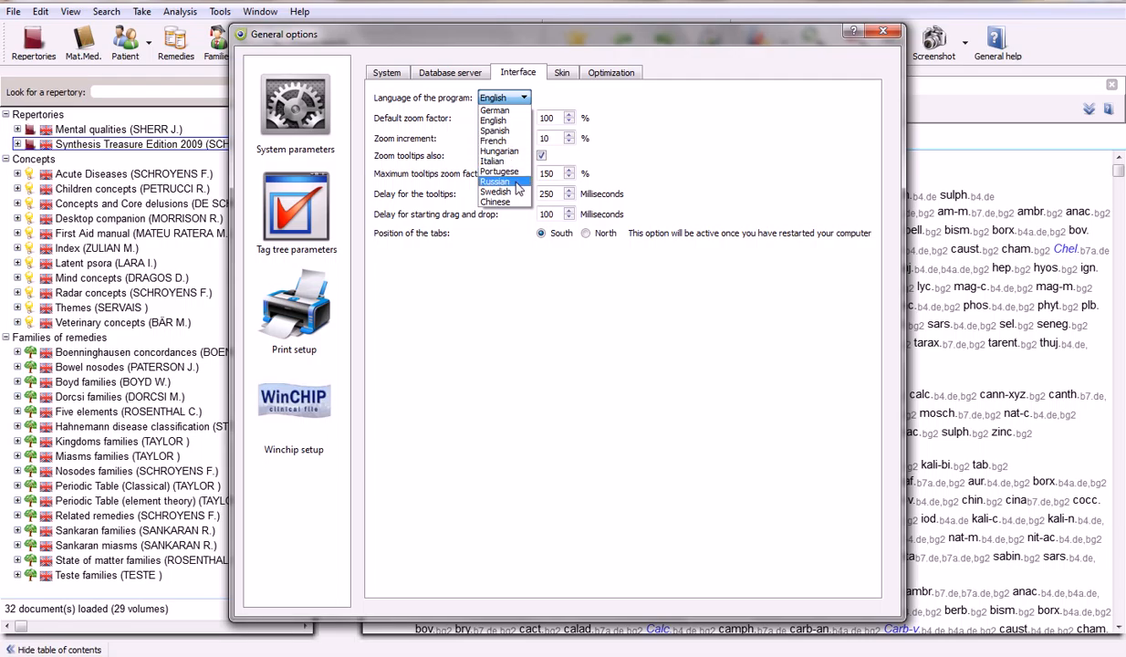
{"action": "mouse_move", "coordinate": [494, 110]}
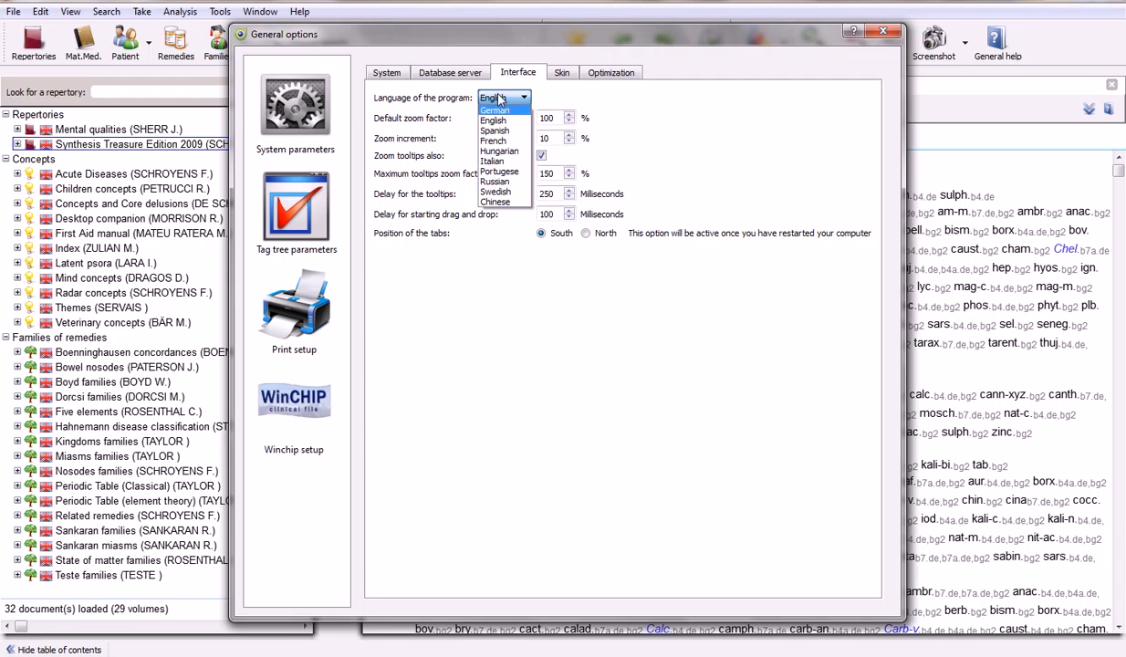
{"action": "left_click", "coordinate": [492, 120]}
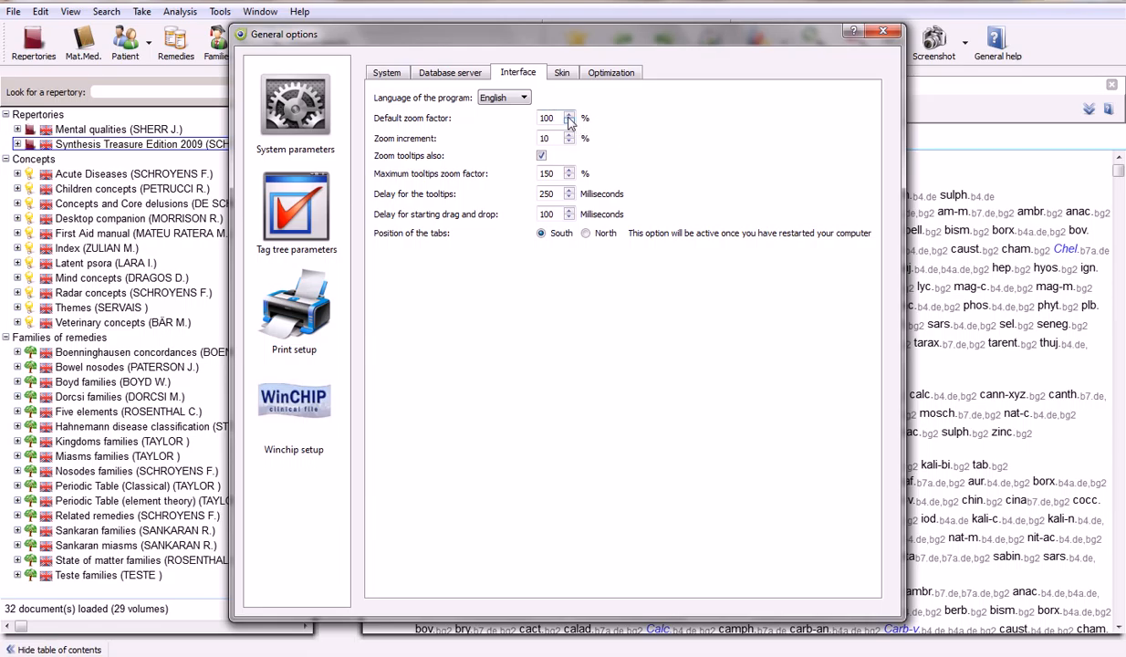
{"action": "left_click", "coordinate": [569, 114]}
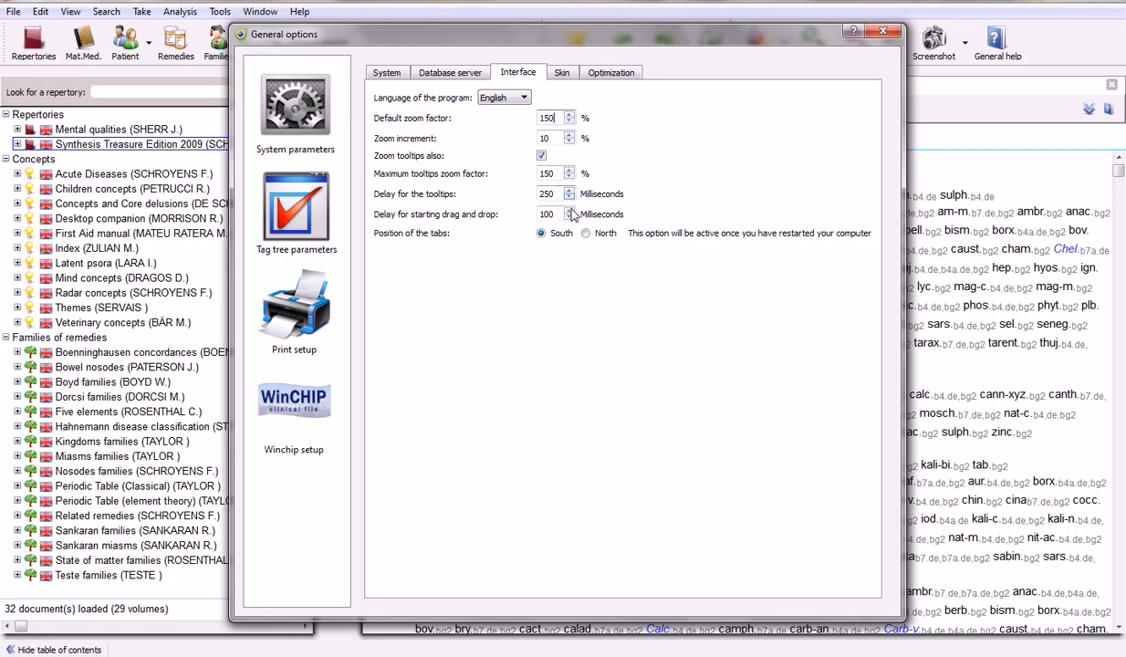
{"action": "mouse_move", "coordinate": [584, 274]}
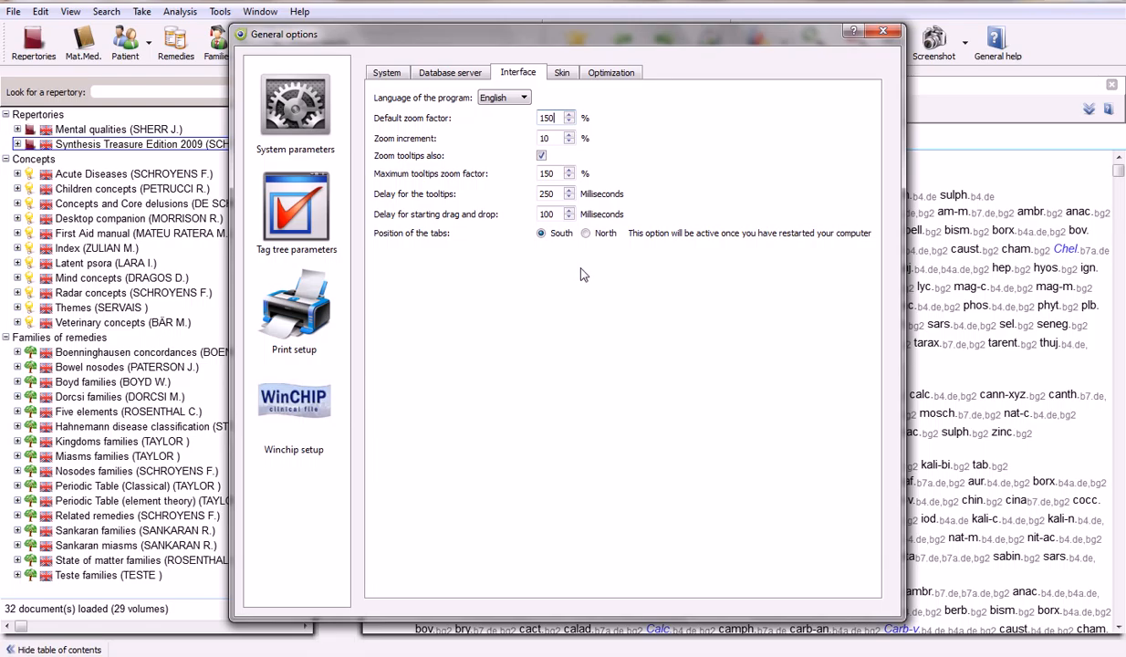
{"action": "mouse_move", "coordinate": [587, 278]}
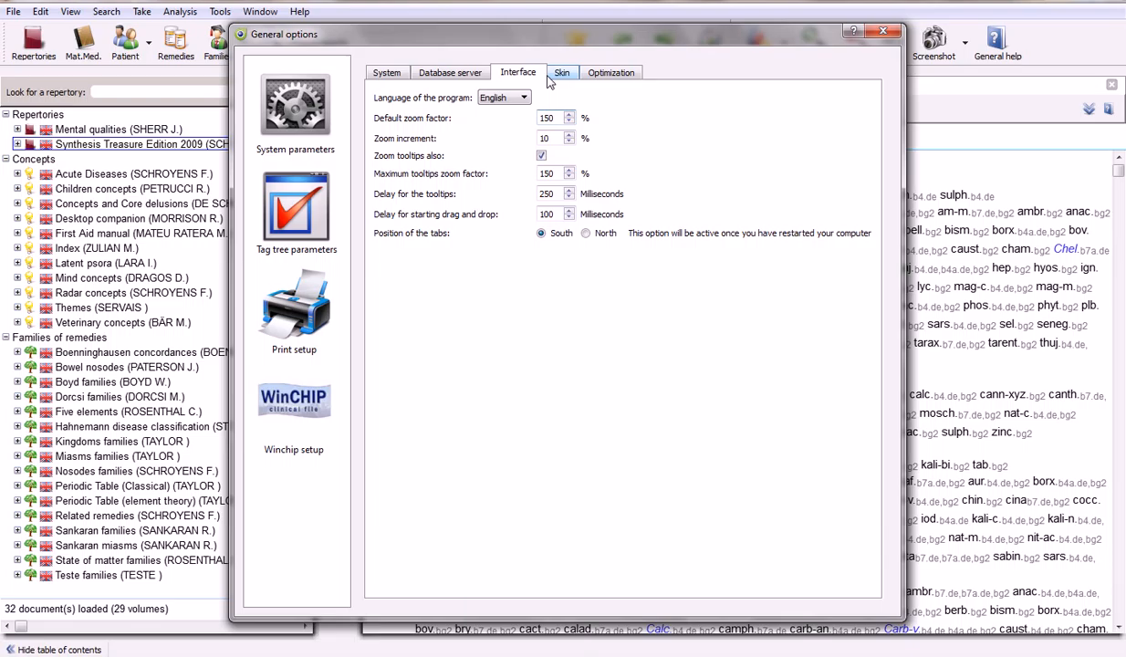
- Preview Aero Metal, Autumn Arrival and Mac OS Leopard skins, then choose RadarOpus
{"action": "left_click", "coordinate": [561, 72]}
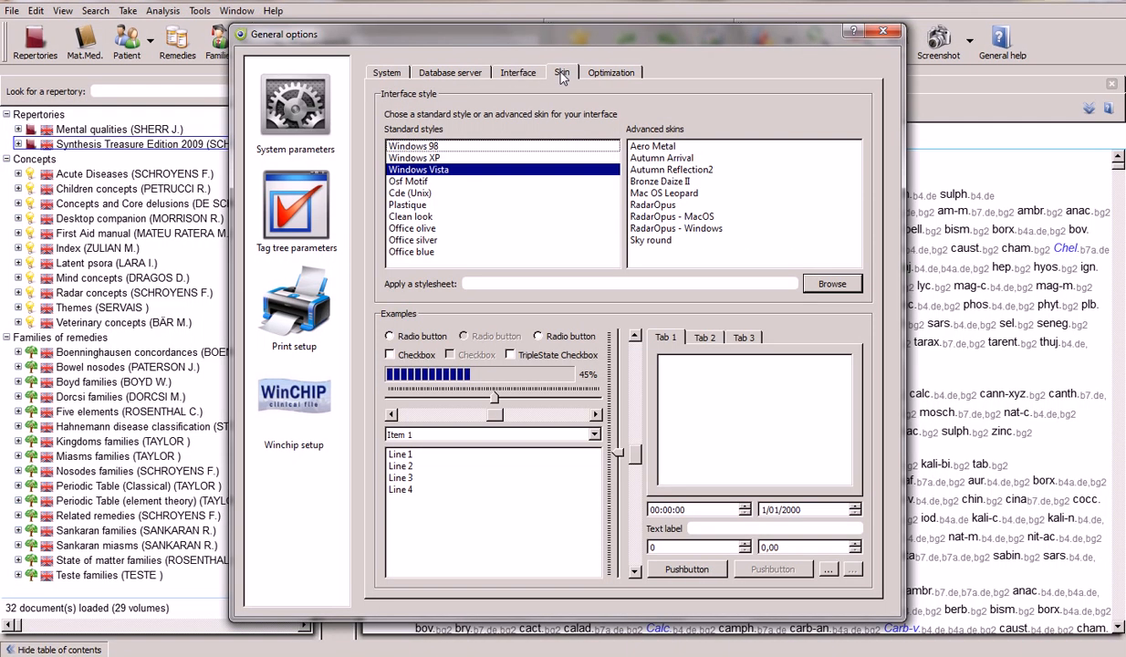
{"action": "mouse_move", "coordinate": [474, 206]}
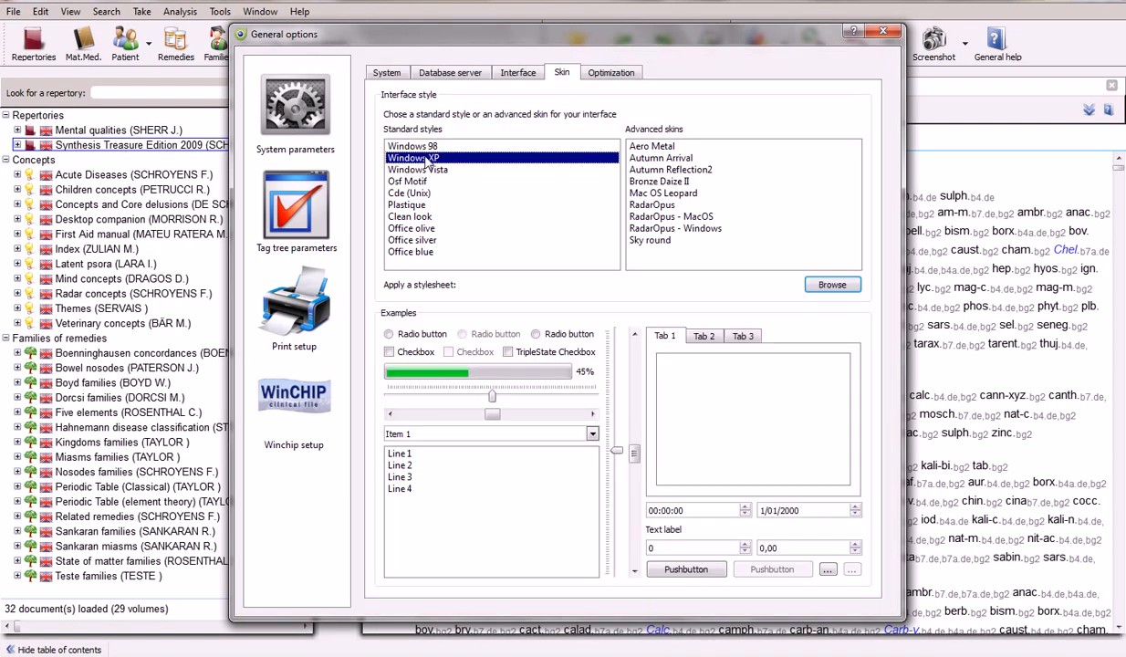
{"action": "mouse_move", "coordinate": [429, 187]}
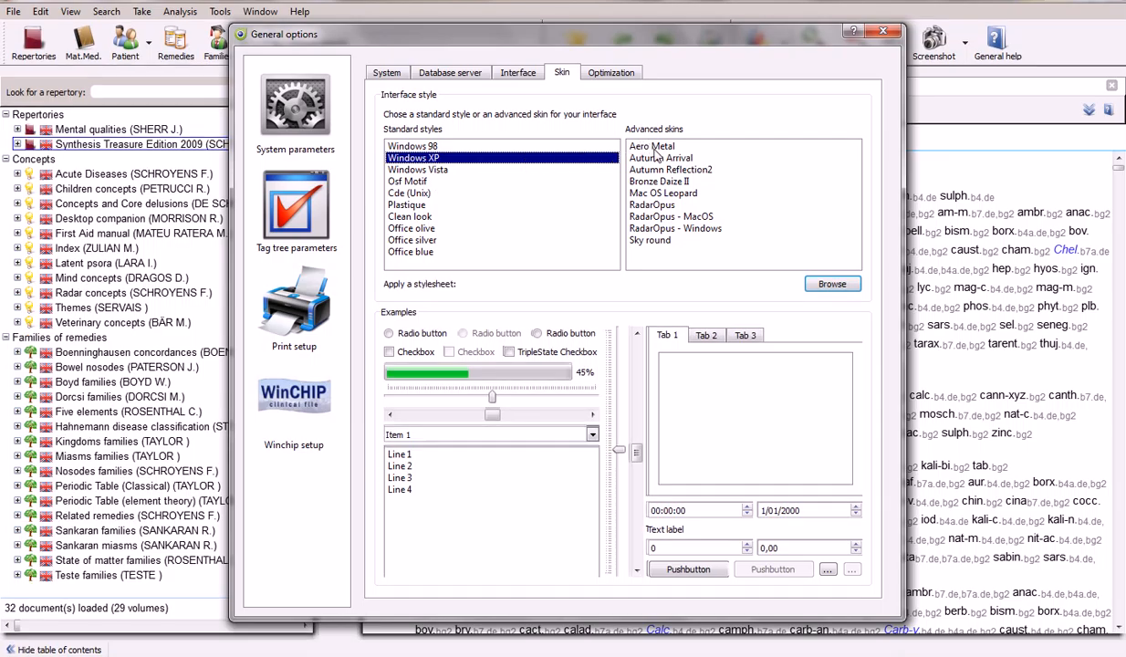
{"action": "left_click", "coordinate": [650, 146]}
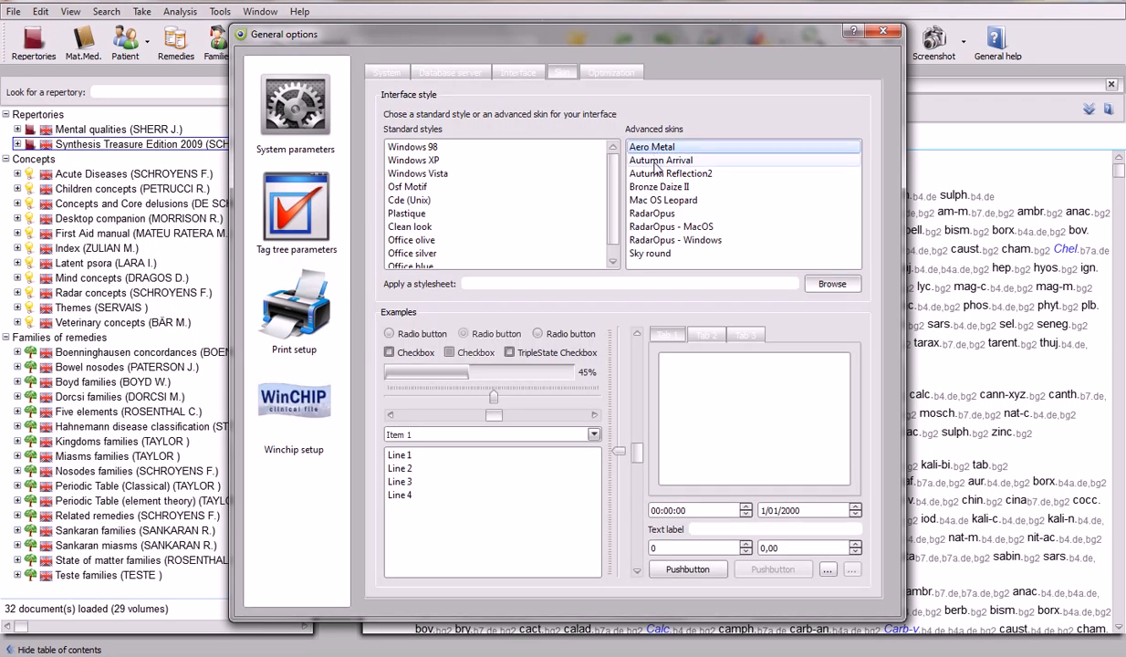
{"action": "left_click", "coordinate": [661, 160]}
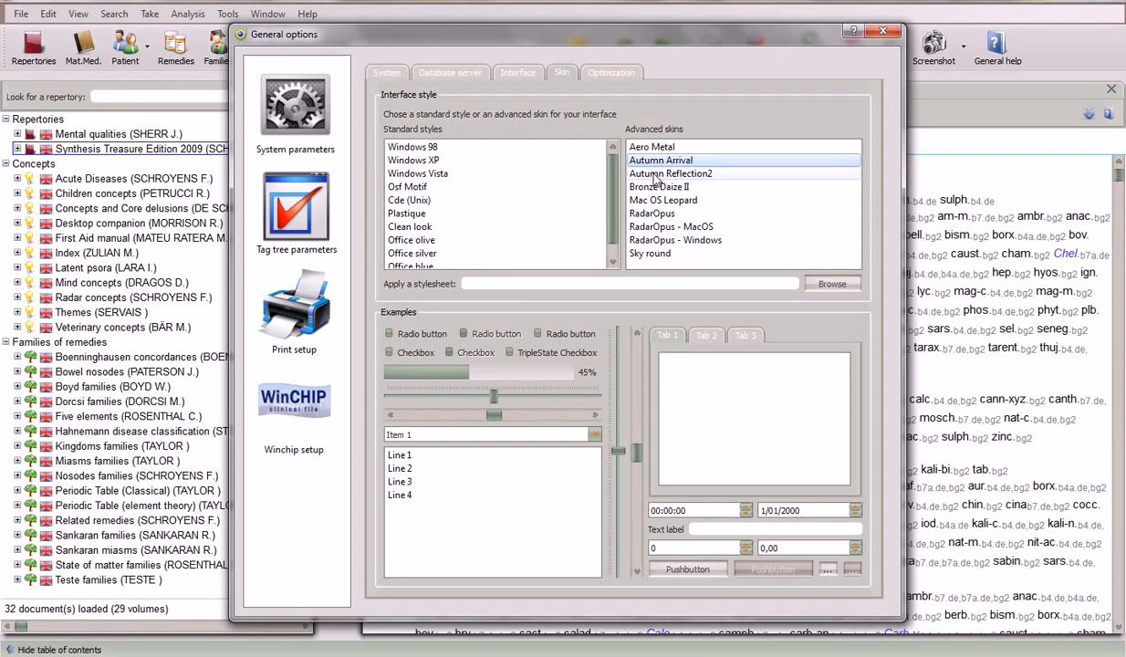
{"action": "left_click", "coordinate": [662, 199]}
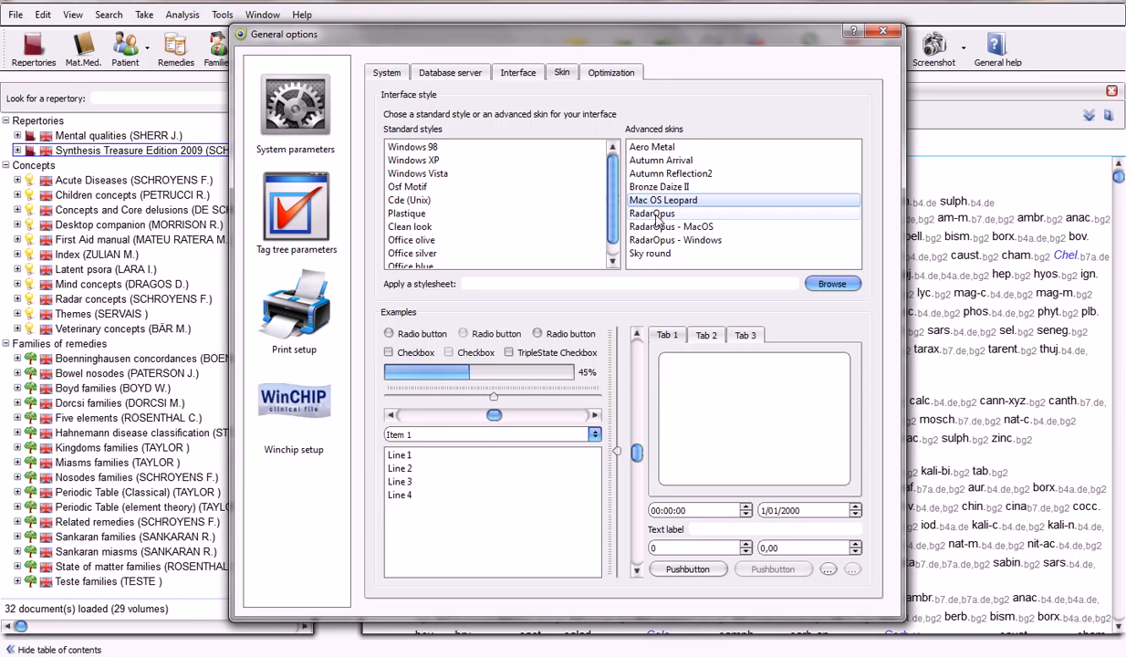
{"action": "left_click", "coordinate": [652, 213]}
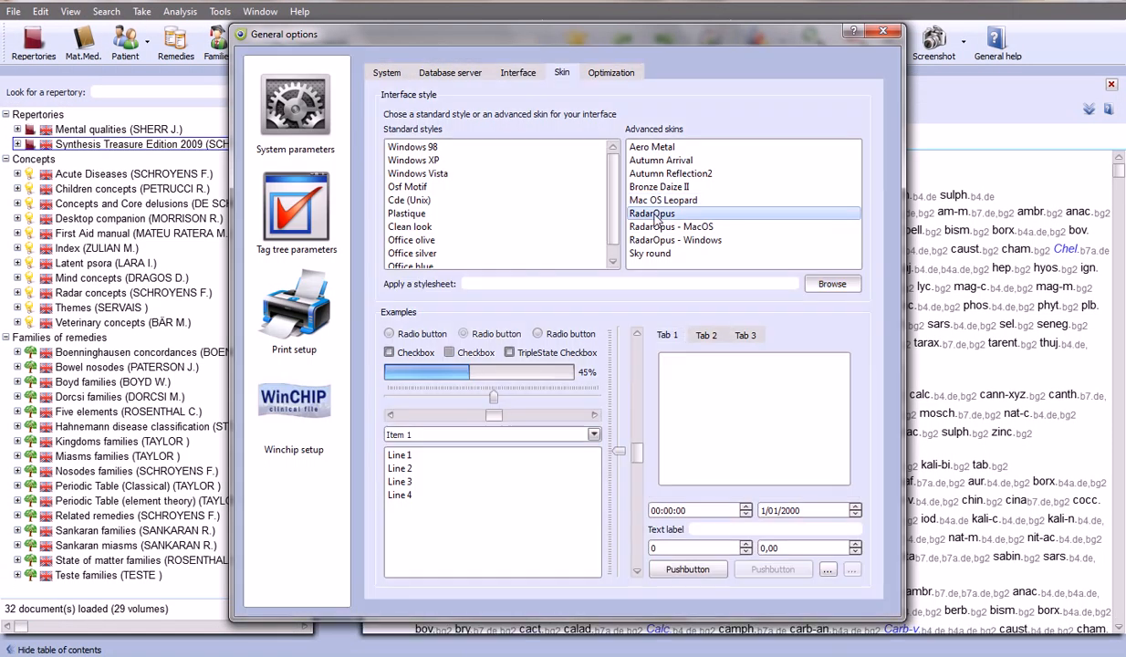